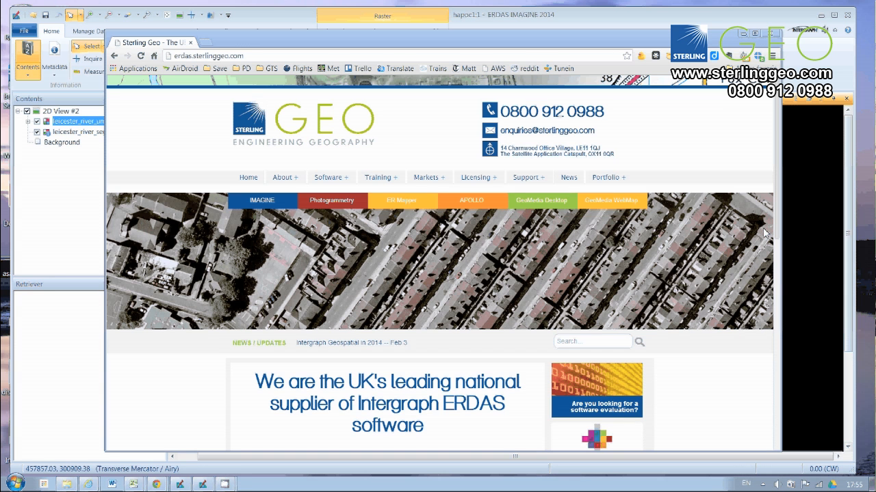
{"action": "mouse_move", "coordinate": [701, 242]}
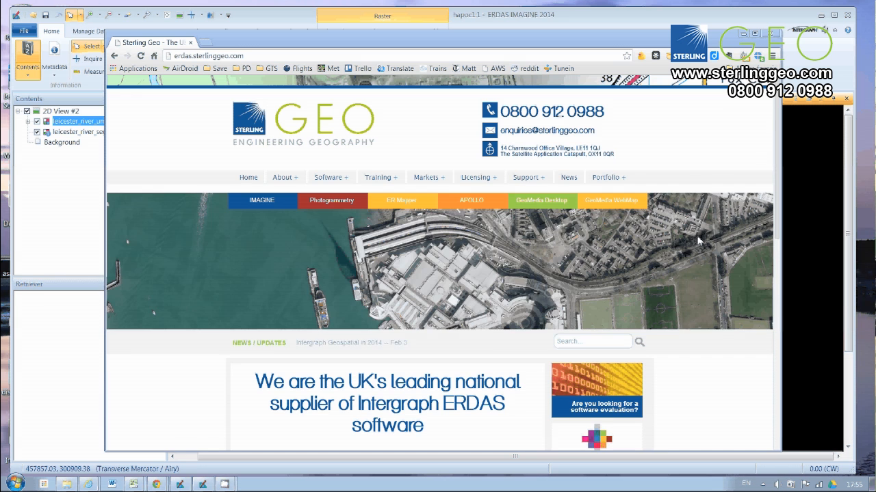
Step: Go to Software > IMAGINE on the Sterling Geo site and scroll the page
{"action": "left_click", "coordinate": [478, 177]}
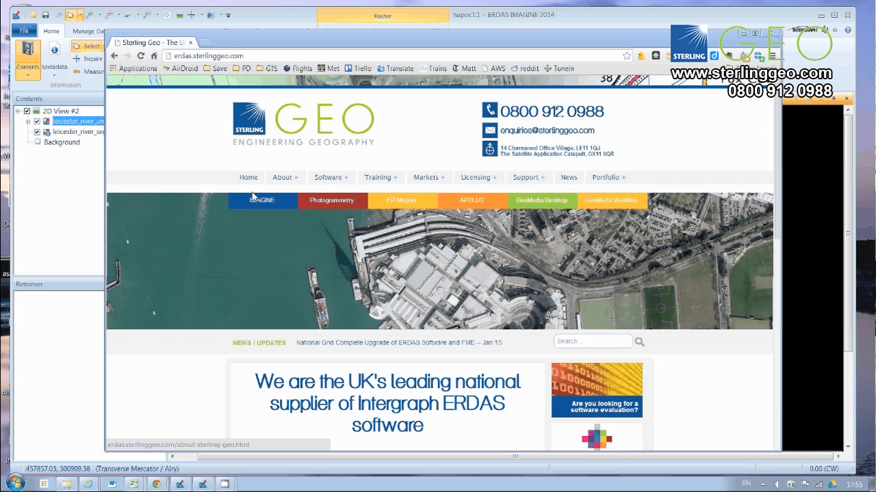
{"action": "left_click", "coordinate": [330, 177]}
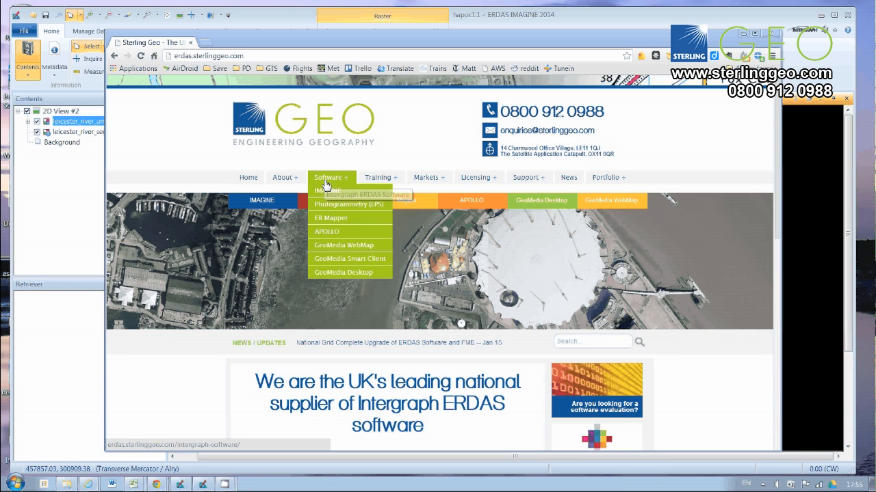
{"action": "left_click", "coordinate": [327, 190]}
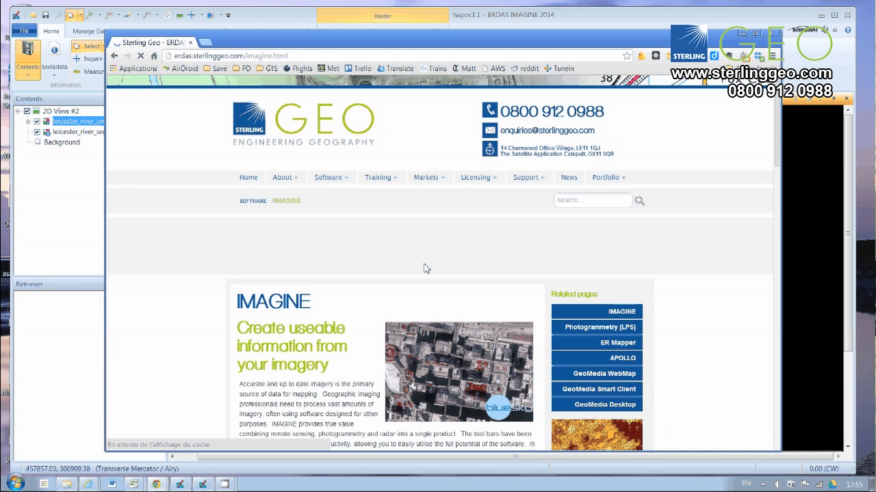
{"action": "scroll", "scroll_direction": "down", "scroll_amount": 3}
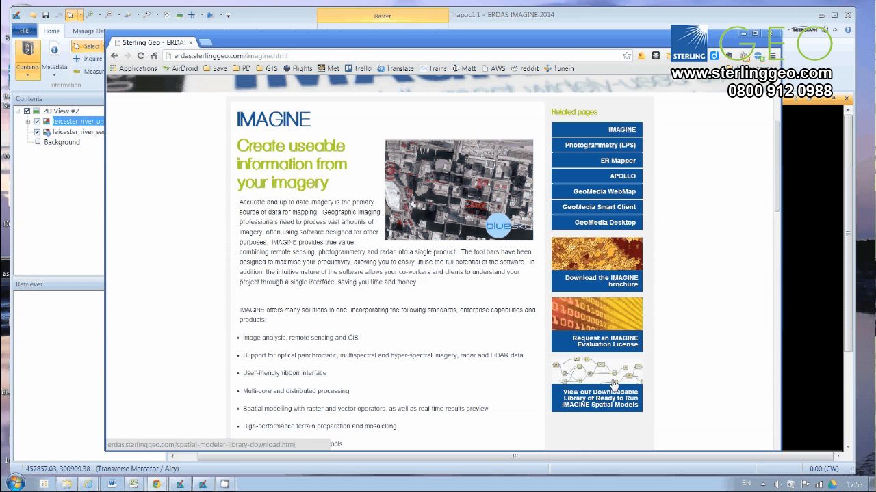
Step: Open the downloadable Spatial Models library and scroll to Classification Segmentation
{"action": "left_click", "coordinate": [597, 394]}
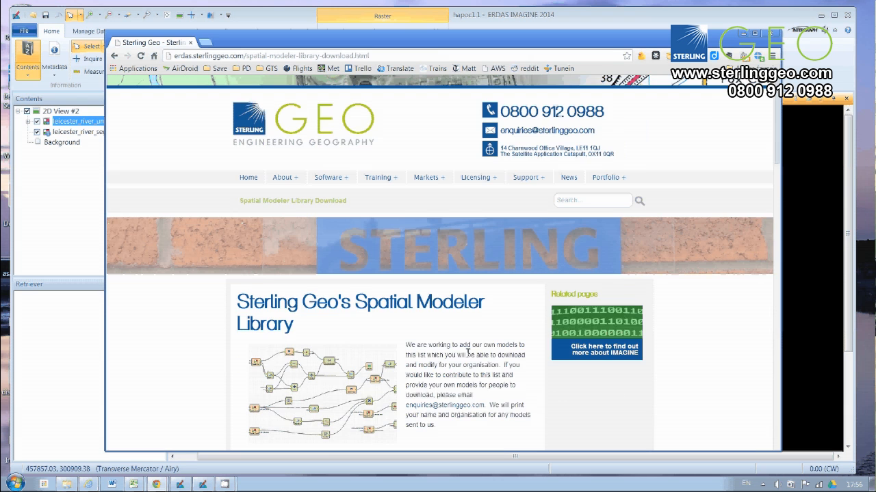
{"action": "scroll", "scroll_direction": "down", "scroll_amount": 3}
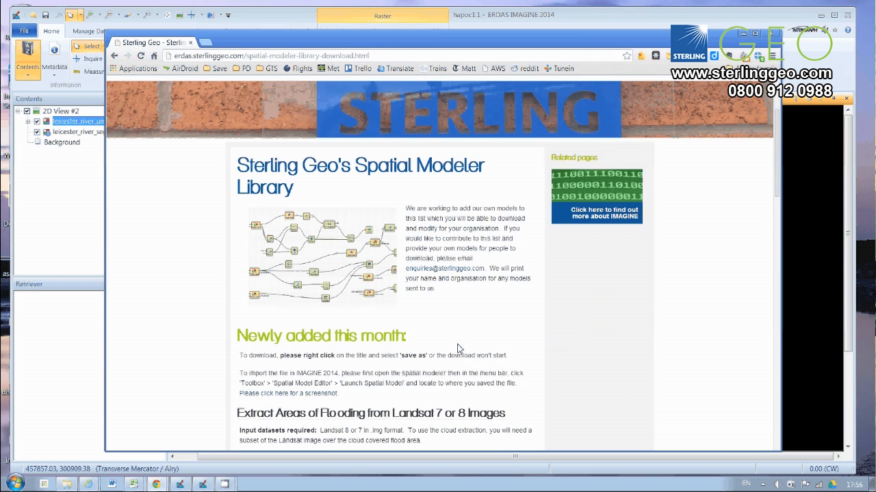
{"action": "scroll", "scroll_direction": "down", "scroll_amount": 3}
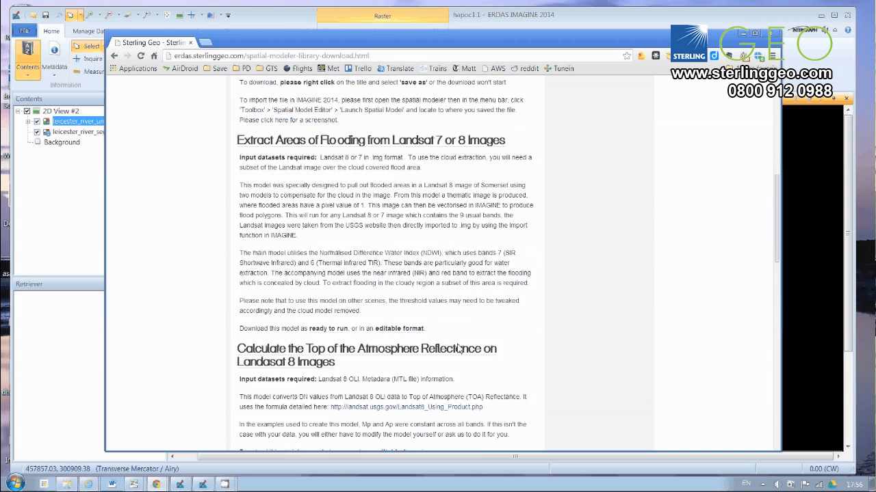
{"action": "scroll", "scroll_direction": "down", "scroll_amount": 3}
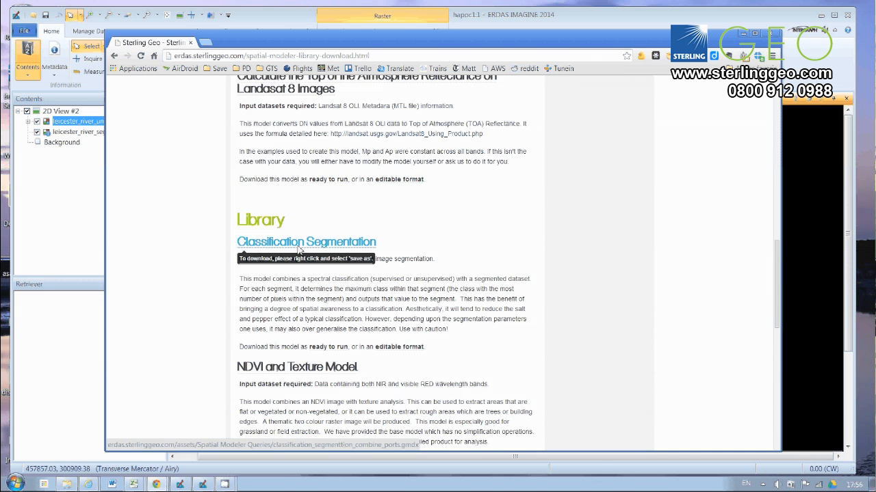
{"action": "mouse_move", "coordinate": [342, 250]}
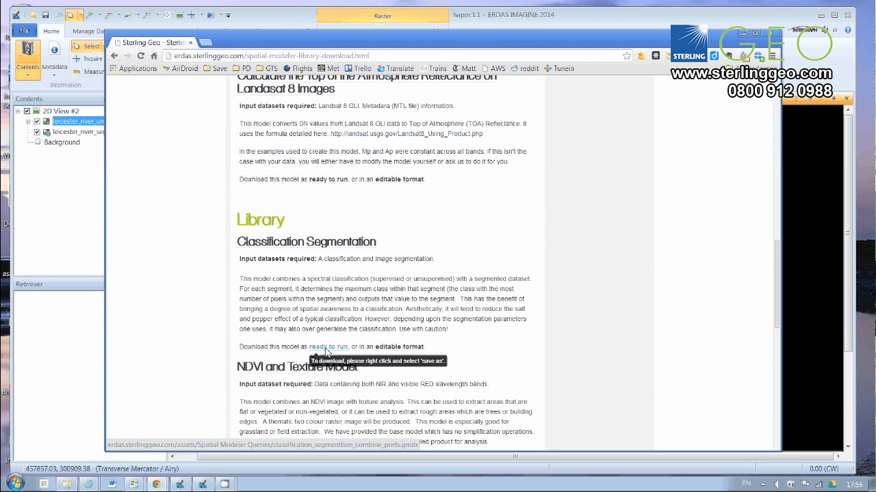
{"action": "mouse_move", "coordinate": [396, 361]}
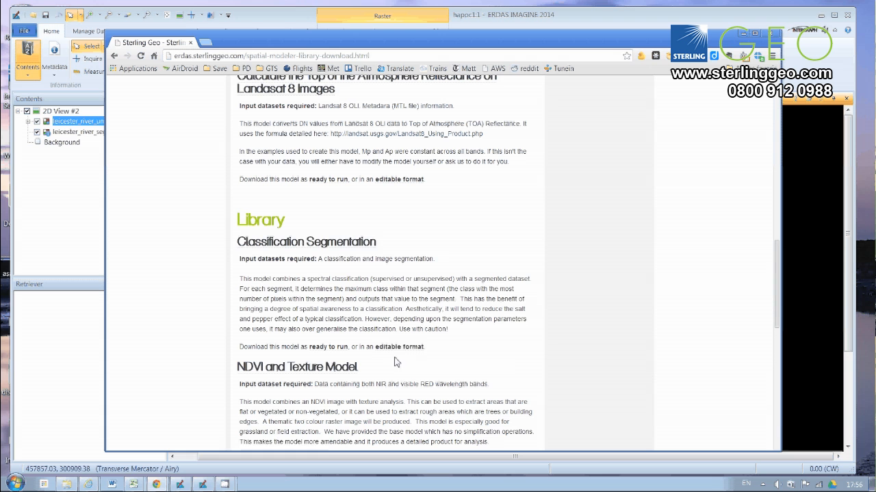
{"action": "mouse_move", "coordinate": [398, 347]}
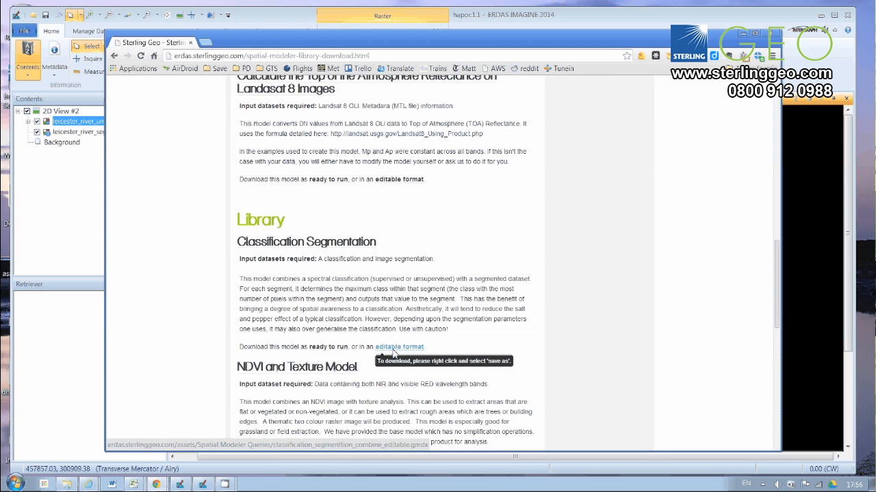
Step: Save the editable Classification Segmentation model link into the Models data folder
{"action": "right_click", "coordinate": [400, 347]}
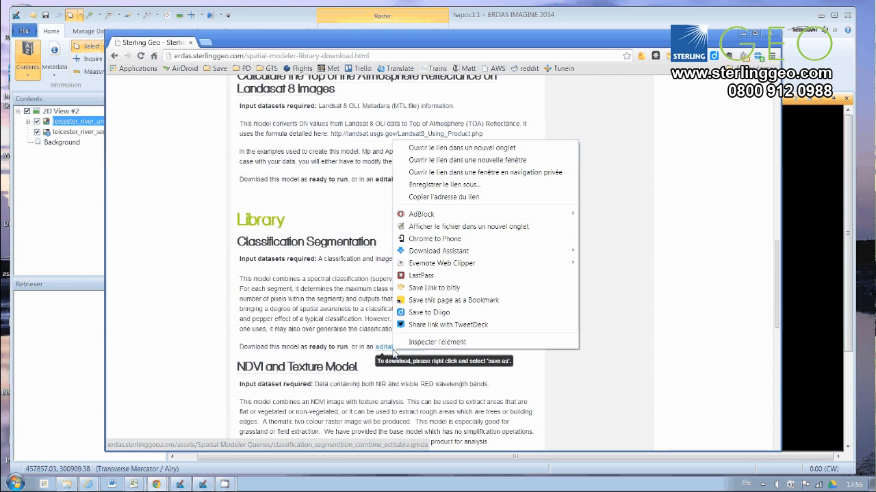
{"action": "left_click", "coordinate": [444, 184]}
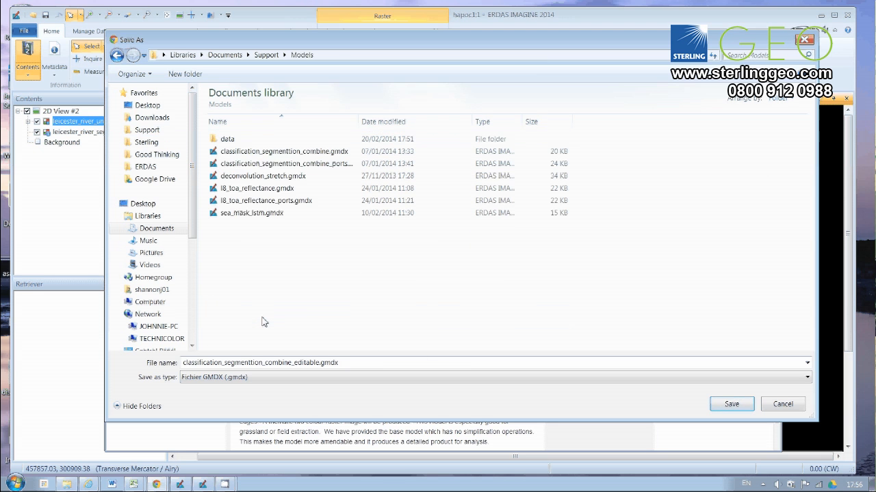
{"action": "double_click", "coordinate": [227, 139]}
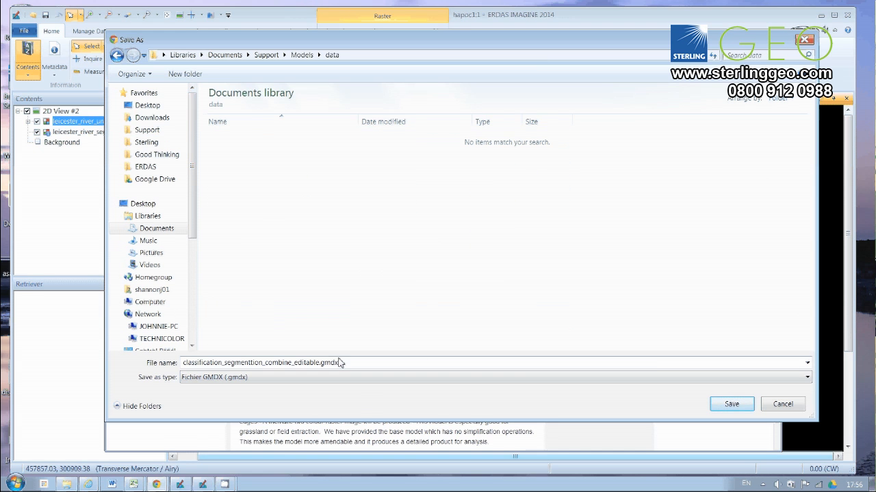
{"action": "mouse_move", "coordinate": [344, 371]}
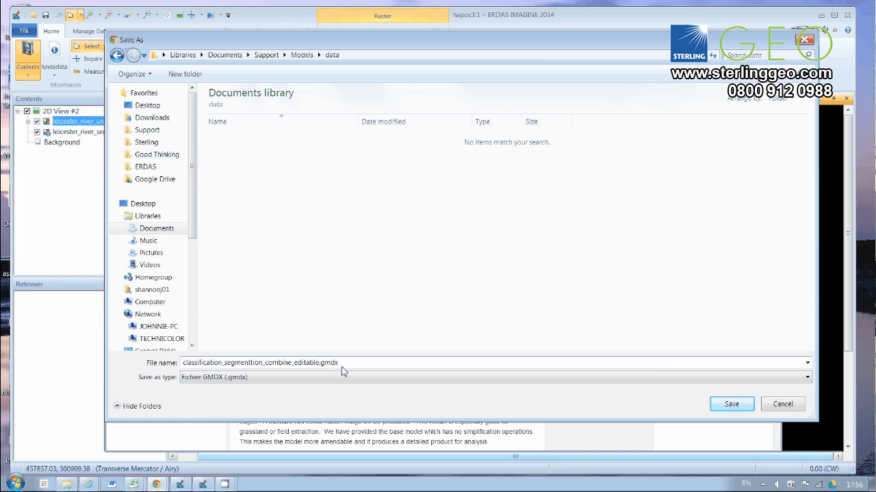
{"action": "mouse_move", "coordinate": [731, 404]}
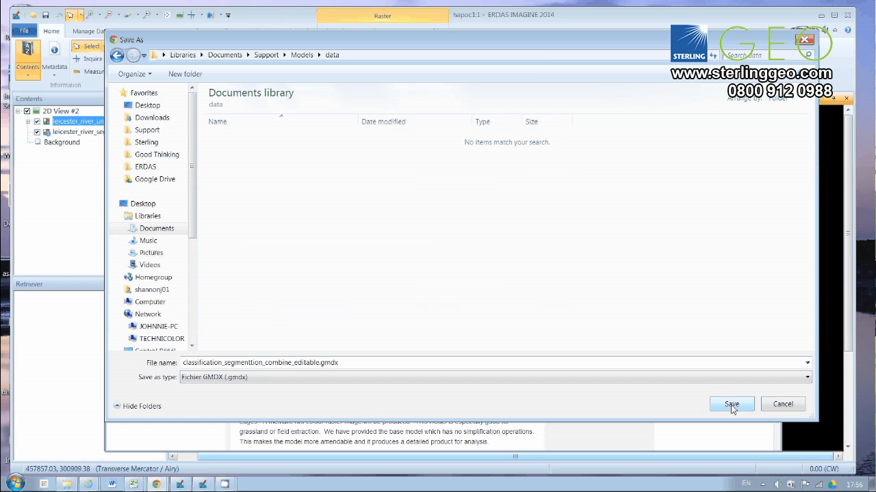
{"action": "left_click", "coordinate": [730, 404]}
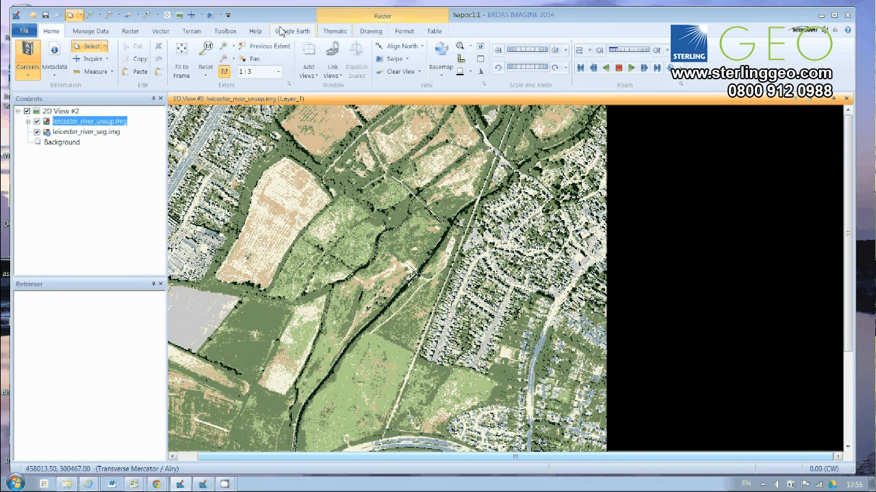
Step: Launch the Spatial Model Editor from the Toolbox tab
{"action": "left_click", "coordinate": [224, 30]}
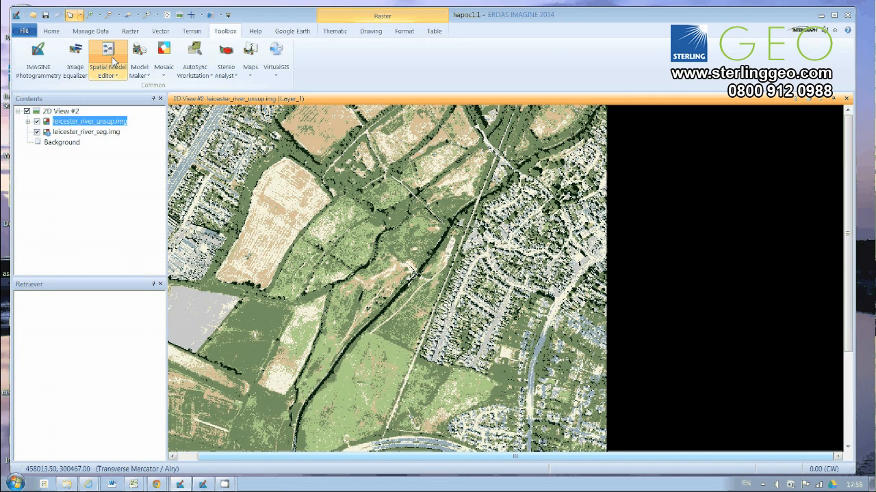
{"action": "left_click", "coordinate": [108, 59]}
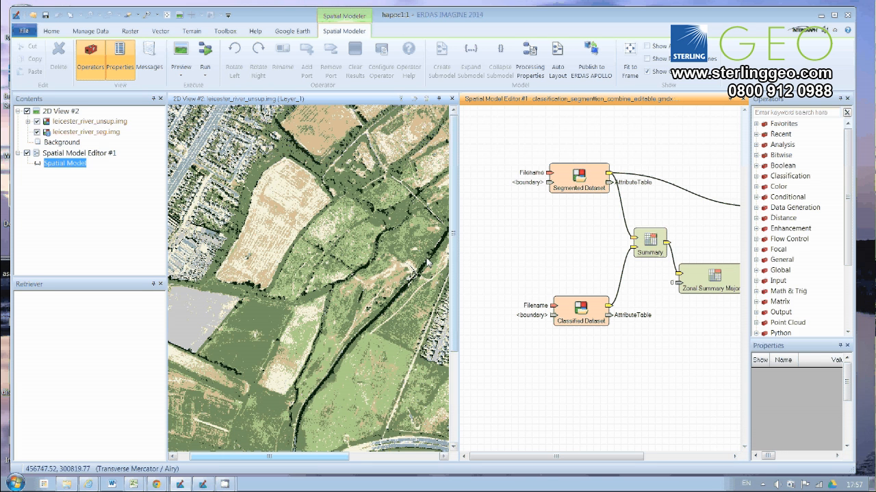
{"action": "mouse_move", "coordinate": [304, 260]}
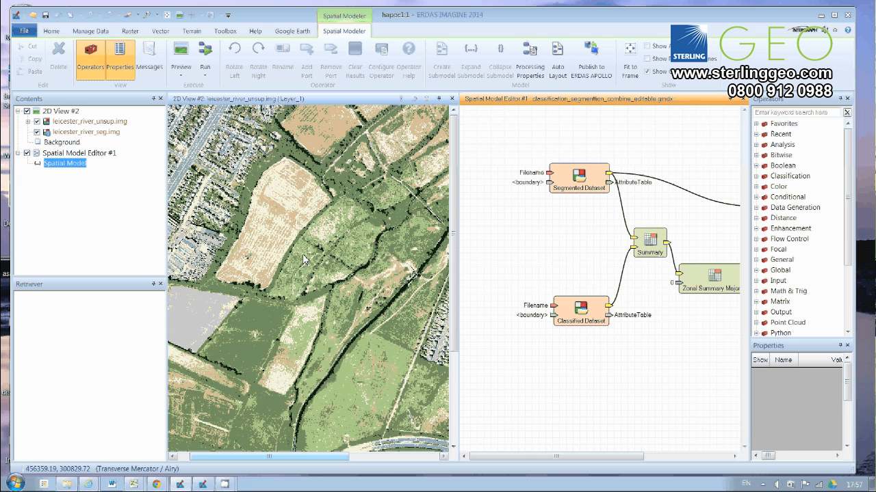
{"action": "mouse_move", "coordinate": [262, 258]}
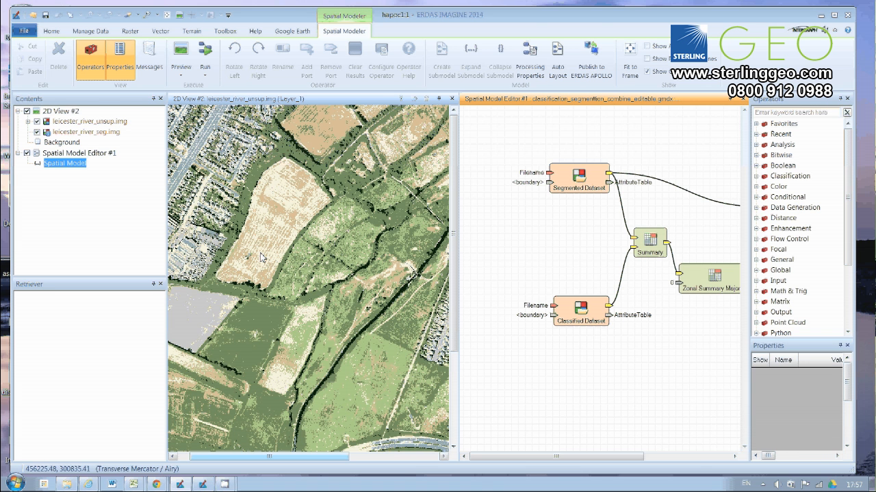
{"action": "mouse_move", "coordinate": [322, 274]}
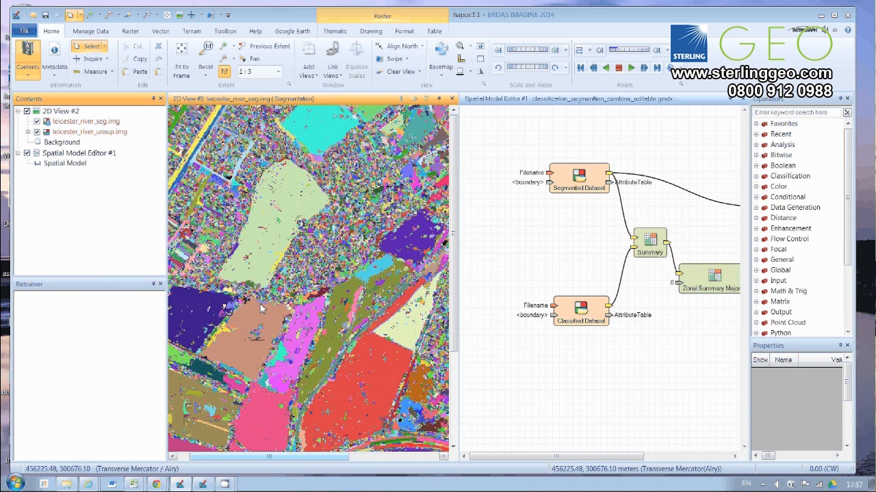
{"action": "mouse_move", "coordinate": [267, 246]}
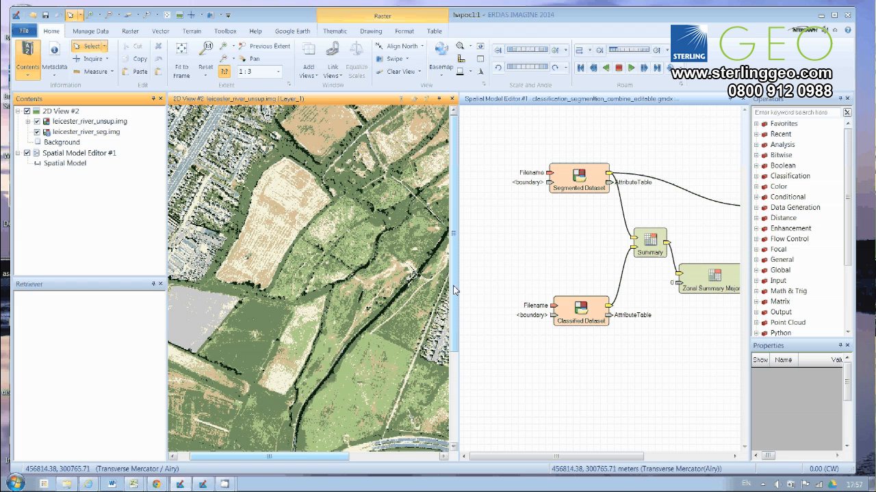
Step: Set the Segmented Dataset raster input to leicester_river_seg.img
{"action": "left_click", "coordinate": [65, 164]}
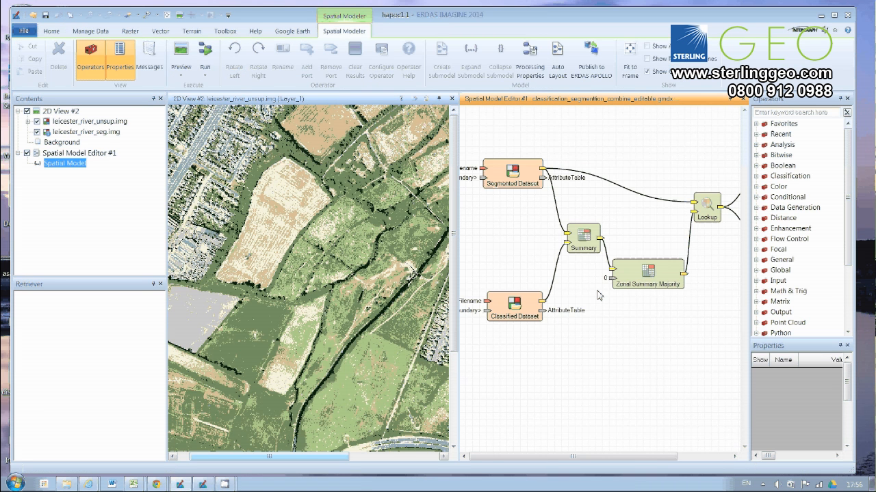
{"action": "mouse_move", "coordinate": [550, 451]}
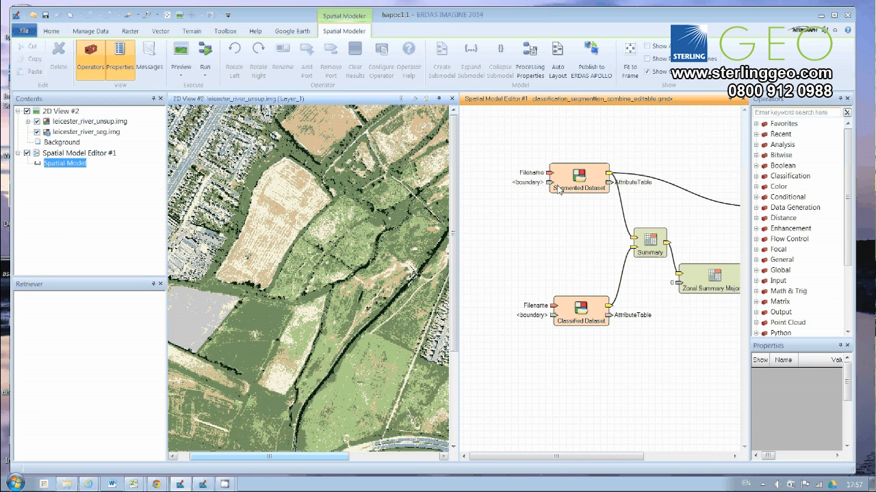
{"action": "mouse_move", "coordinate": [586, 332]}
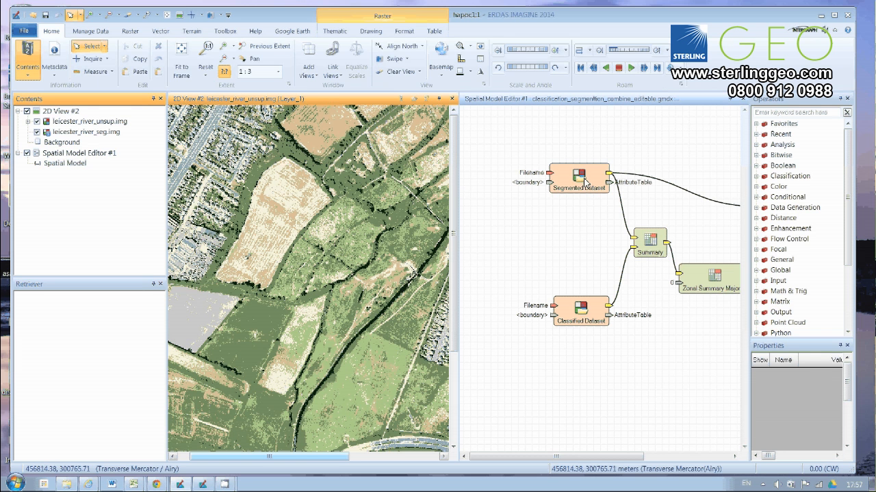
{"action": "double_click", "coordinate": [578, 176]}
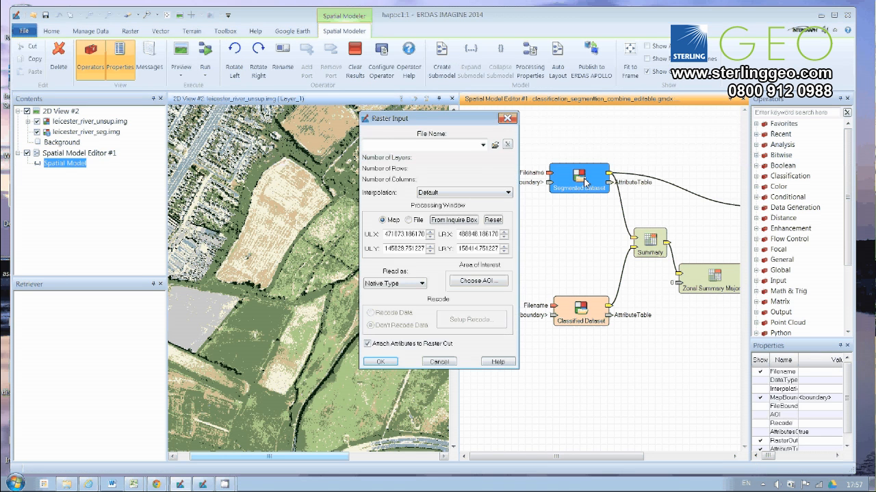
{"action": "left_click", "coordinate": [494, 144]}
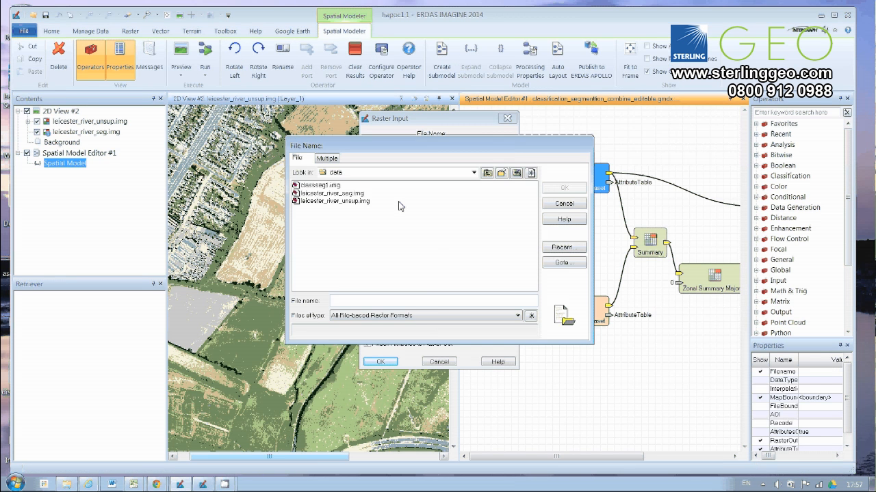
{"action": "left_click", "coordinate": [330, 193]}
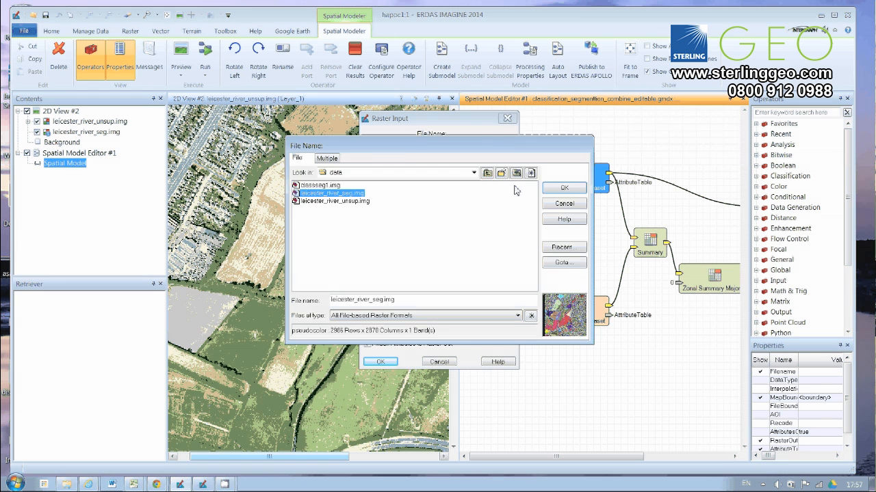
{"action": "left_click", "coordinate": [564, 187]}
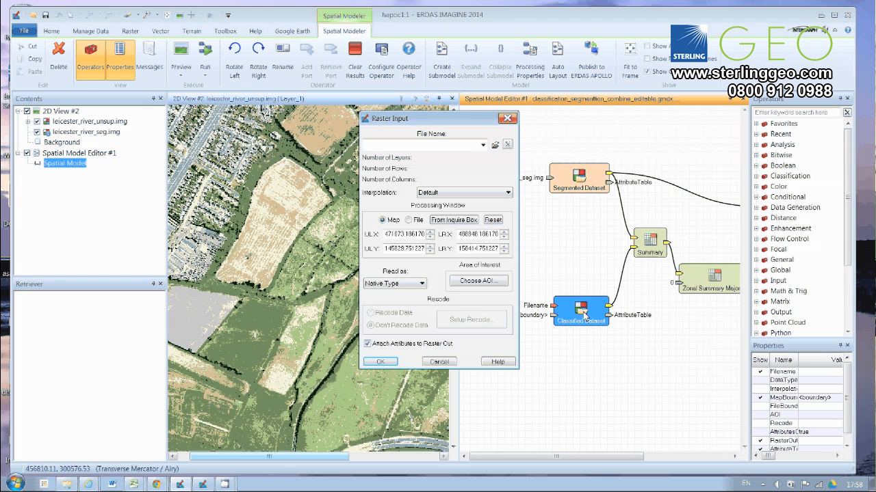
{"action": "left_click", "coordinate": [494, 144]}
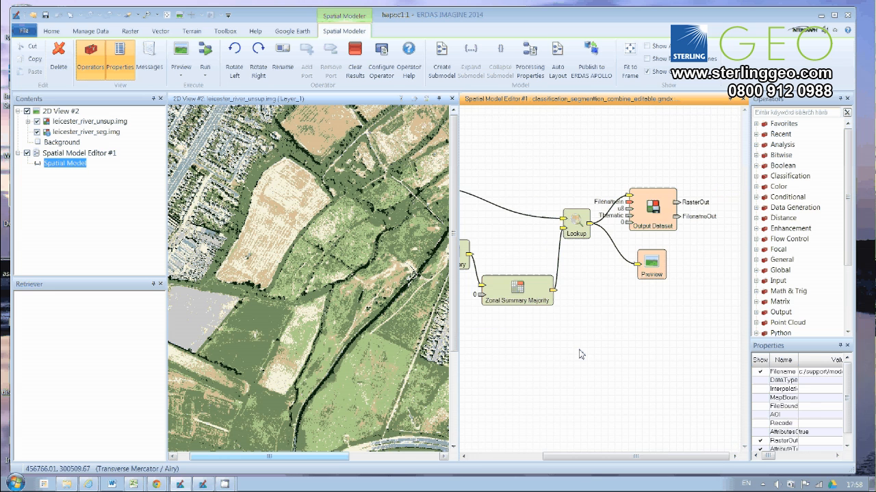
Step: Name the Output Dataset segclass2.img as a thematic unsigned 8-bit raster
{"action": "left_click", "coordinate": [652, 208]}
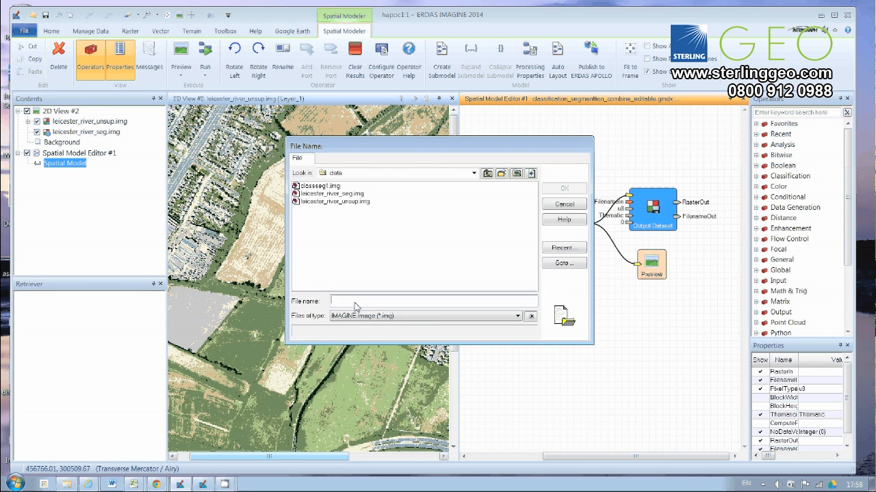
{"action": "type", "text": "segclas"}
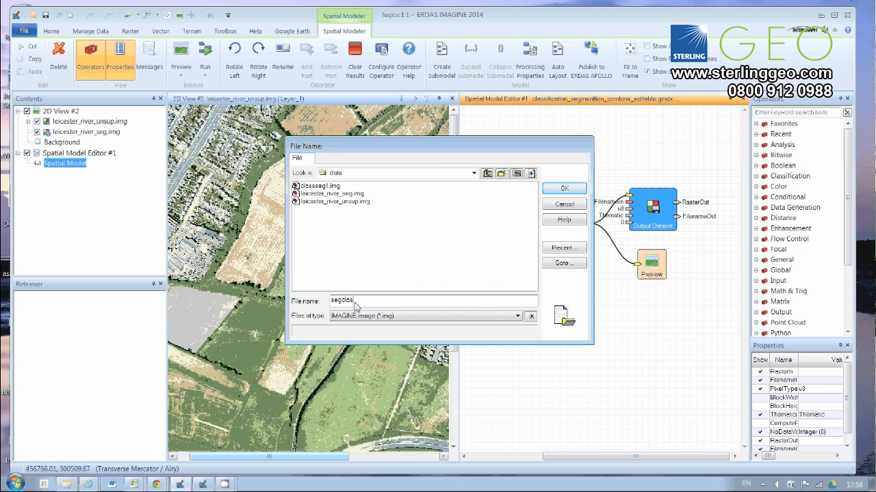
{"action": "left_click", "coordinate": [563, 188]}
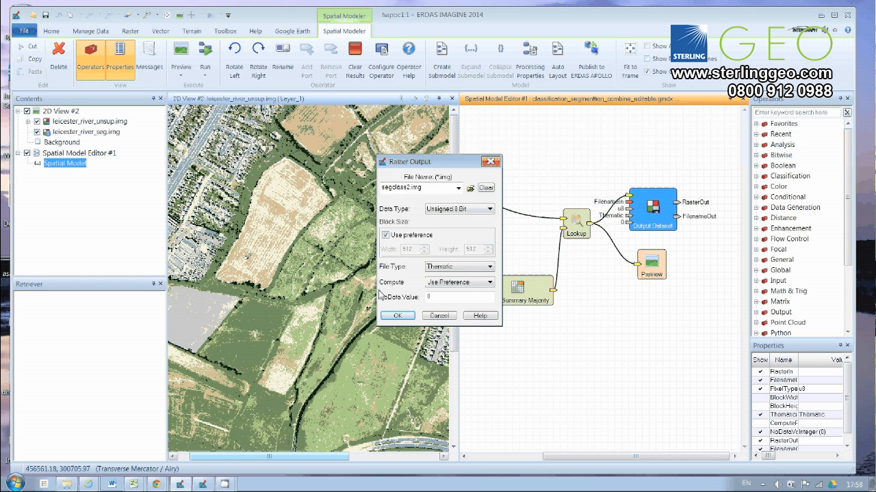
{"action": "left_click", "coordinate": [396, 315]}
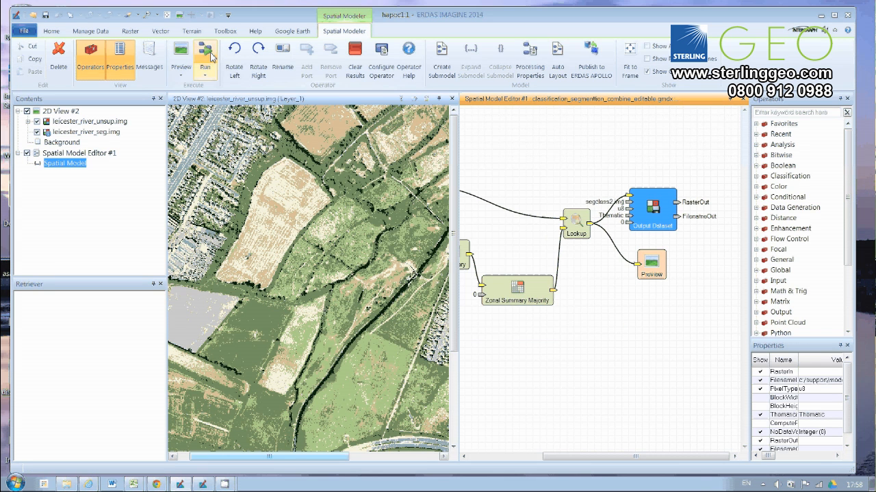
{"action": "mouse_move", "coordinate": [206, 53]}
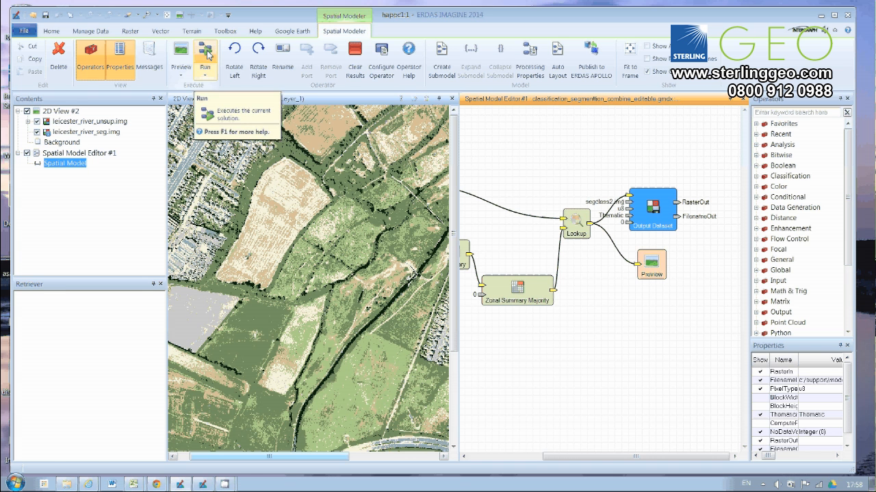
Step: Run the spatial model until all operators complete
{"action": "left_click", "coordinate": [206, 53]}
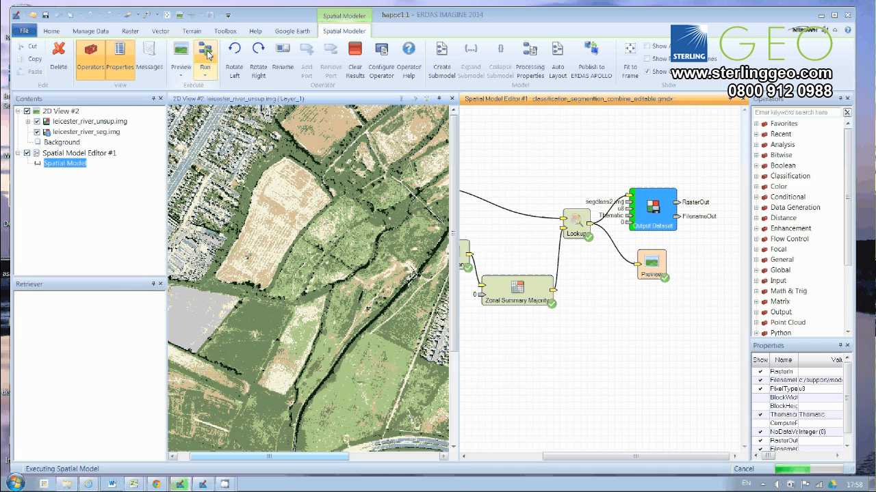
{"action": "left_click", "coordinate": [205, 52]}
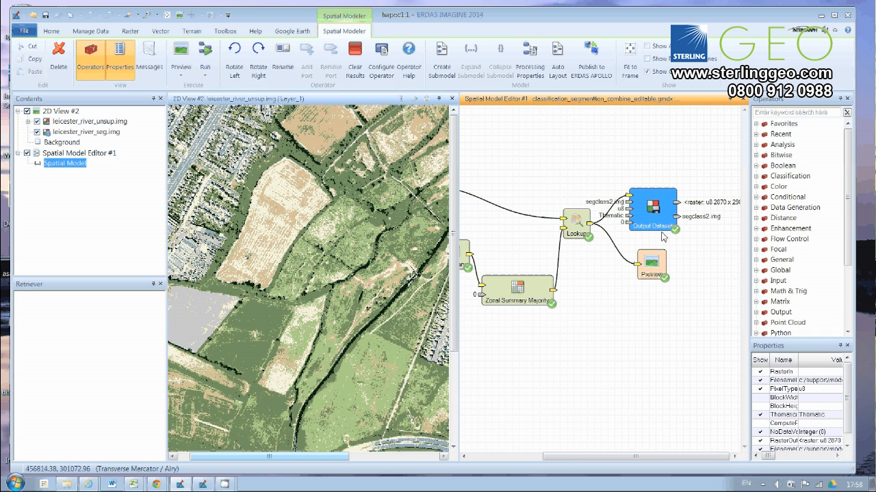
{"action": "mouse_move", "coordinate": [328, 218]}
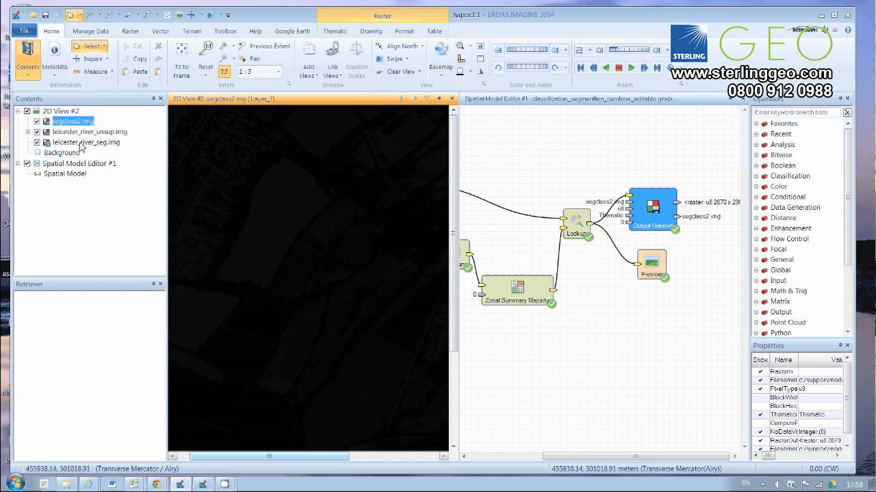
Step: Open attribute tables for leicester_river_unsup.img and segclass2.img, then bring up the unsupervised Color column's options
{"action": "right_click", "coordinate": [89, 131]}
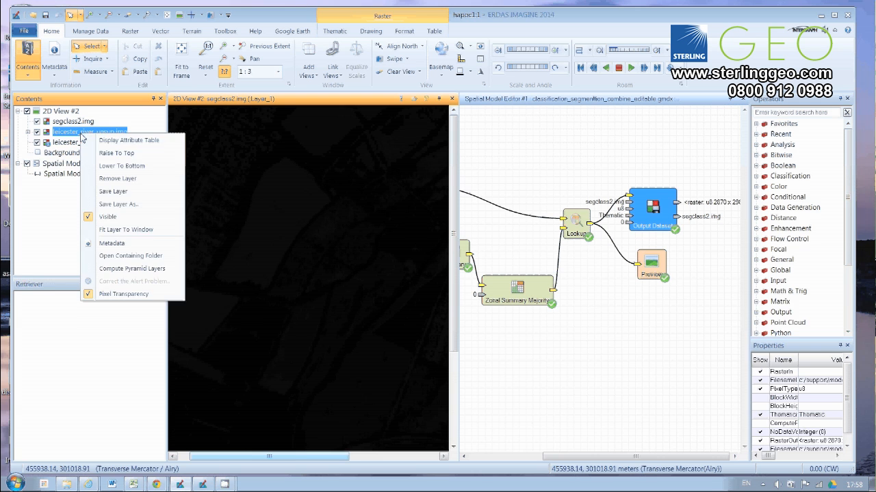
{"action": "left_click", "coordinate": [129, 140]}
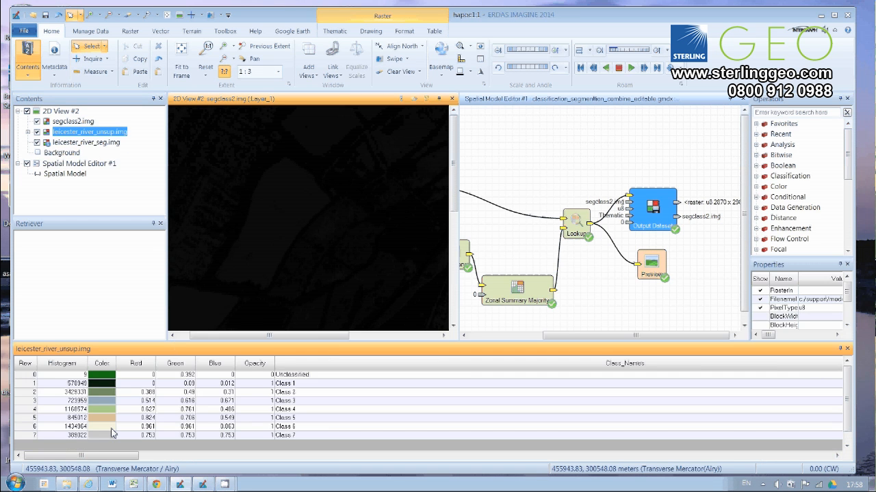
{"action": "left_click", "coordinate": [72, 121]}
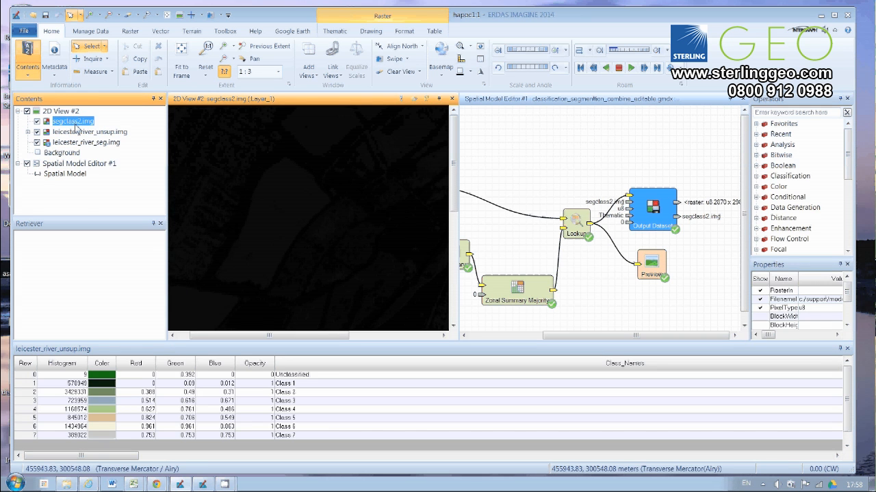
{"action": "right_click", "coordinate": [72, 121]}
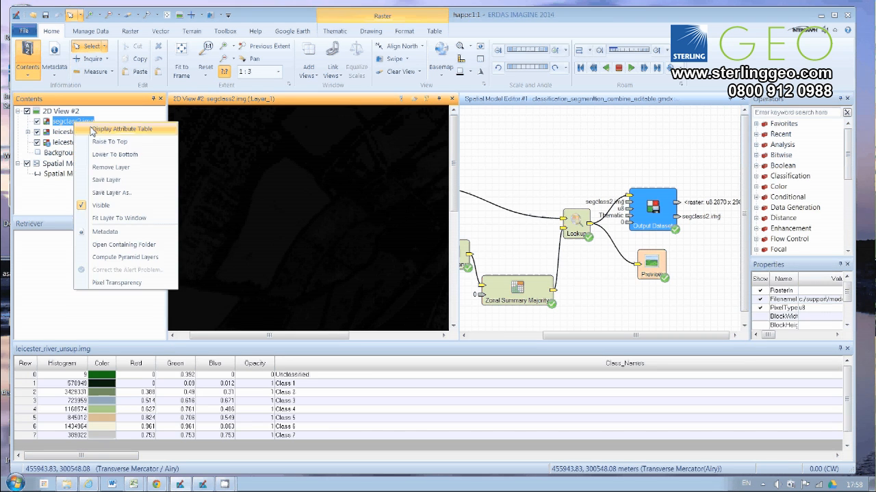
{"action": "left_click", "coordinate": [125, 128]}
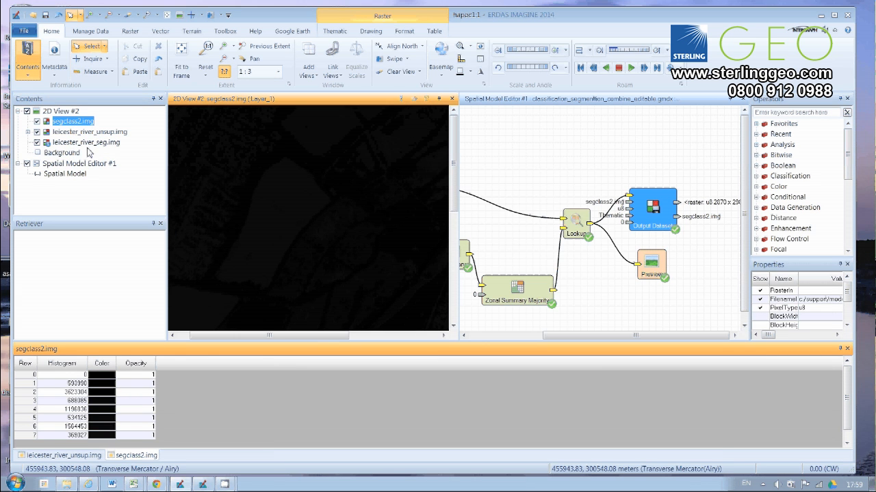
{"action": "left_click", "coordinate": [89, 131]}
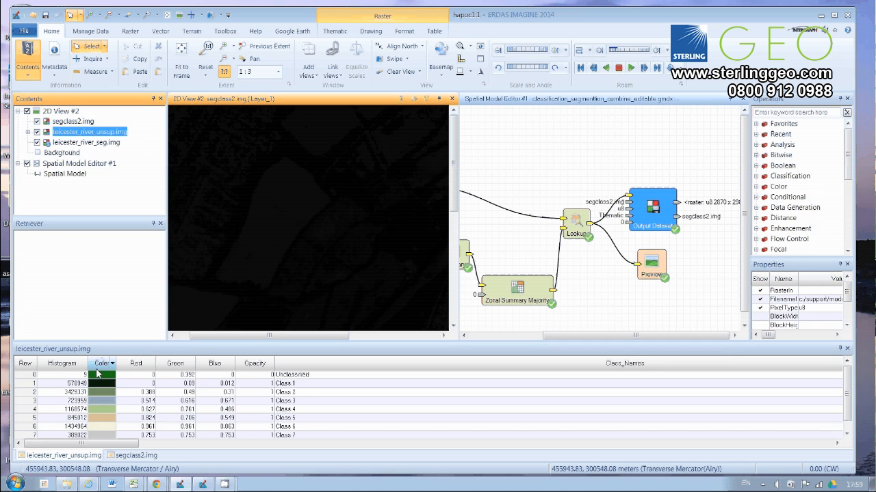
{"action": "right_click", "coordinate": [103, 363]}
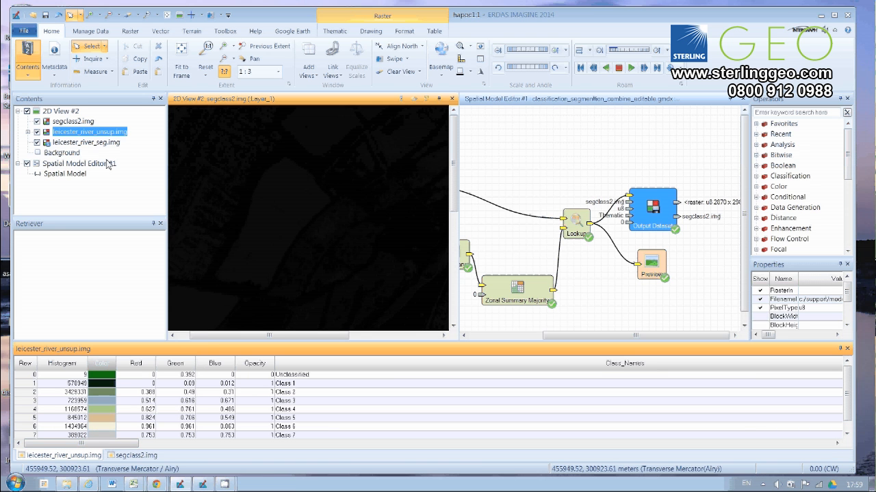
Step: Switch to the segclass2.img attribute table to receive the copied colours
{"action": "left_click", "coordinate": [73, 121]}
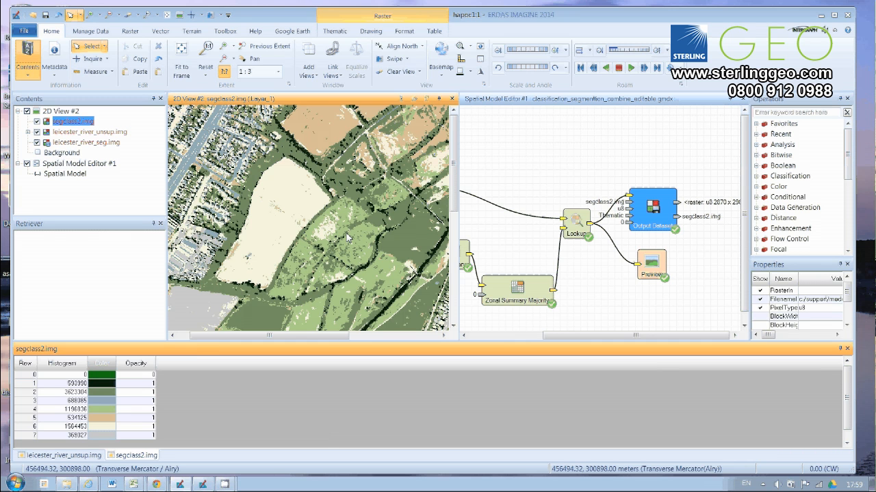
{"action": "mouse_move", "coordinate": [299, 234]}
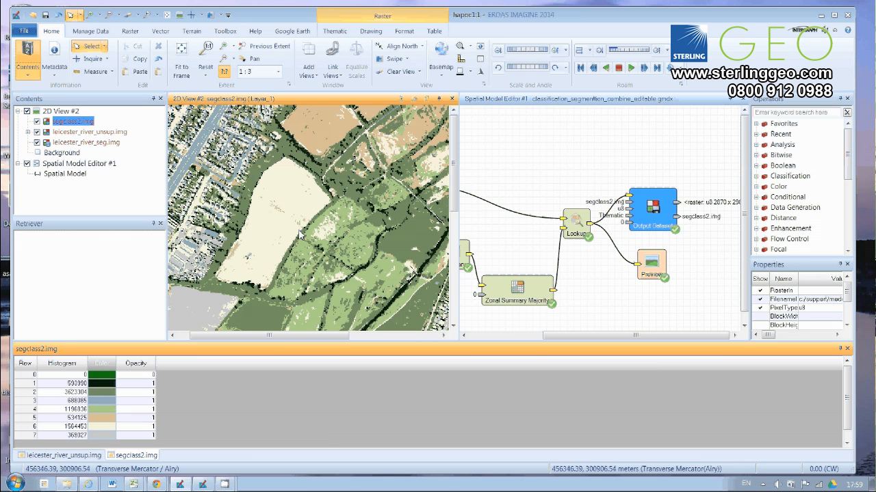
{"action": "mouse_move", "coordinate": [387, 188]}
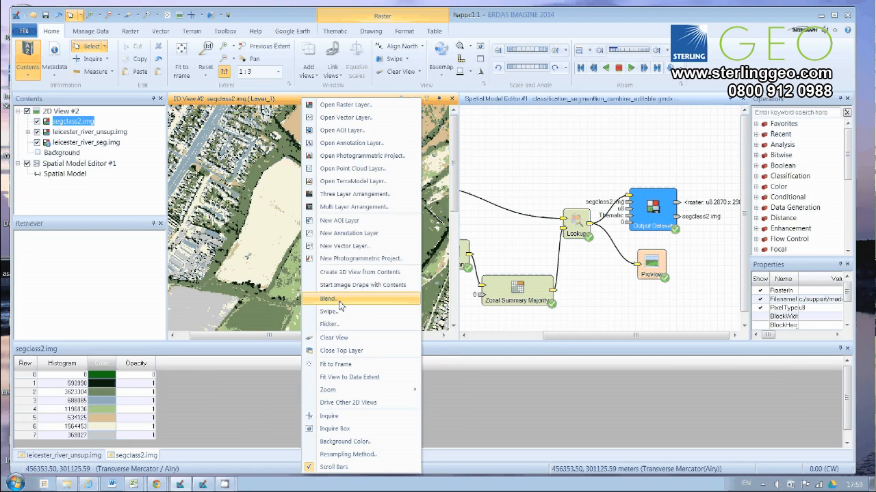
Step: Start a Swipe comparison of segclass2.img against the unsupervised classification
{"action": "left_click", "coordinate": [329, 299]}
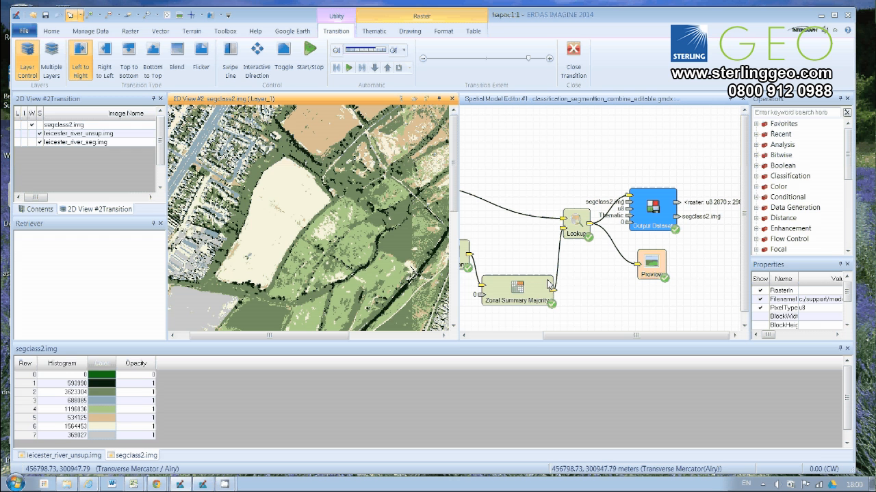
{"action": "mouse_move", "coordinate": [491, 298]}
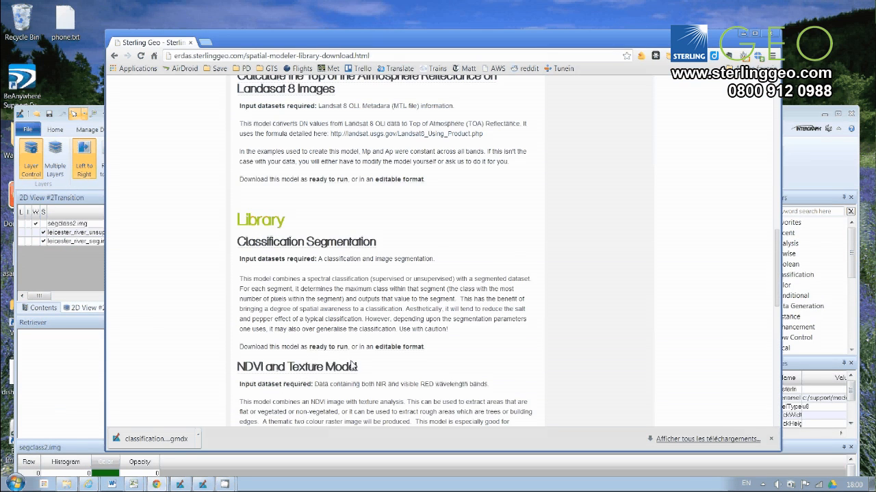
{"action": "mouse_move", "coordinate": [329, 347]}
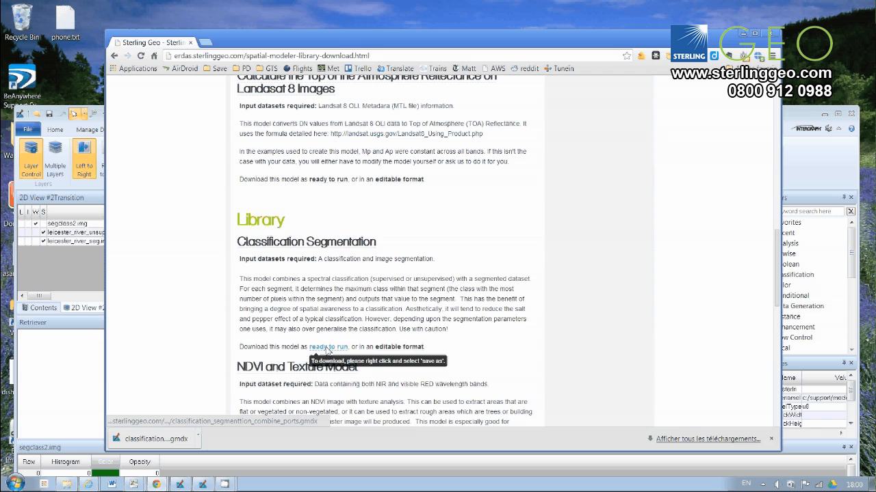
{"action": "mouse_move", "coordinate": [790, 126]}
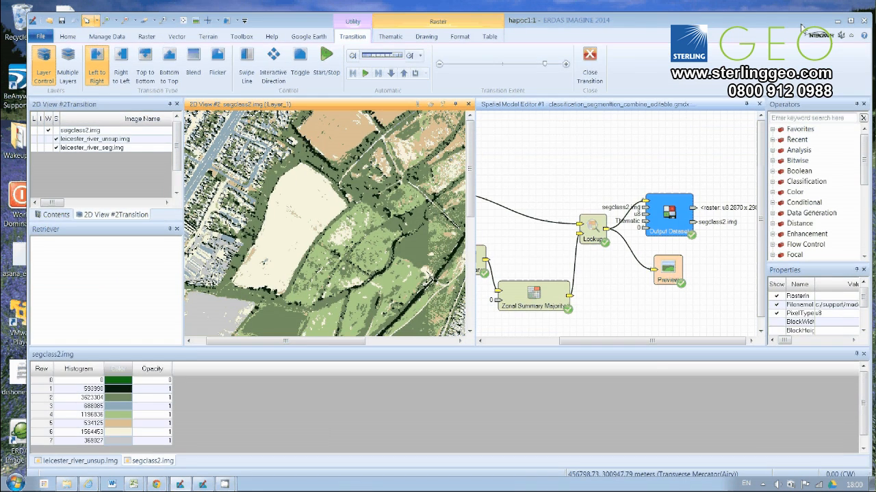
Step: Back in ERDAS, show the Toolbox tools and list the Spatial Model Editor launch options
{"action": "left_click", "coordinate": [241, 37]}
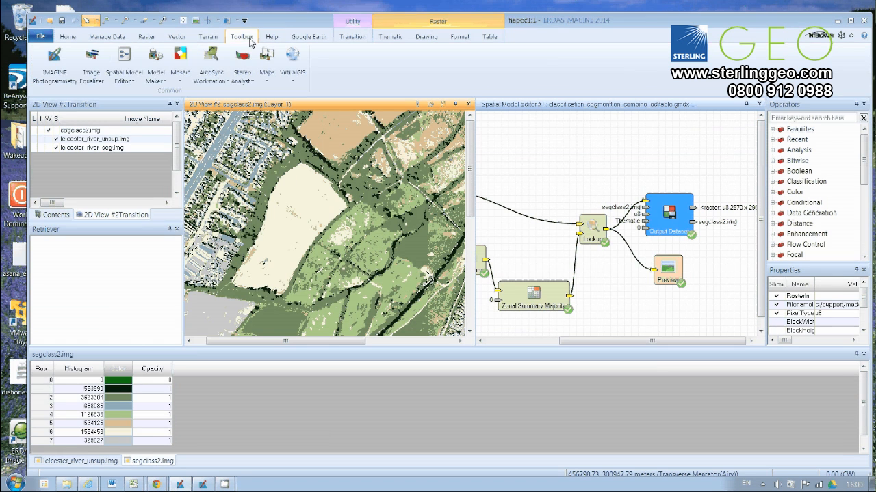
{"action": "left_click", "coordinate": [124, 62]}
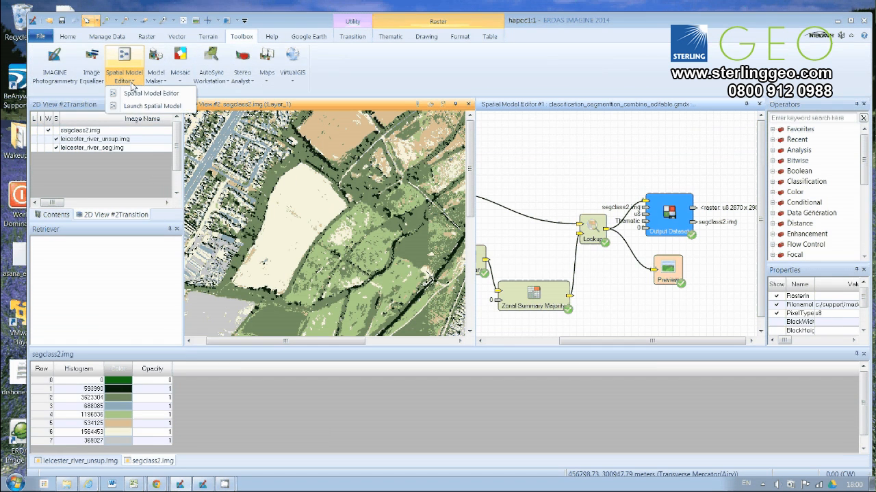